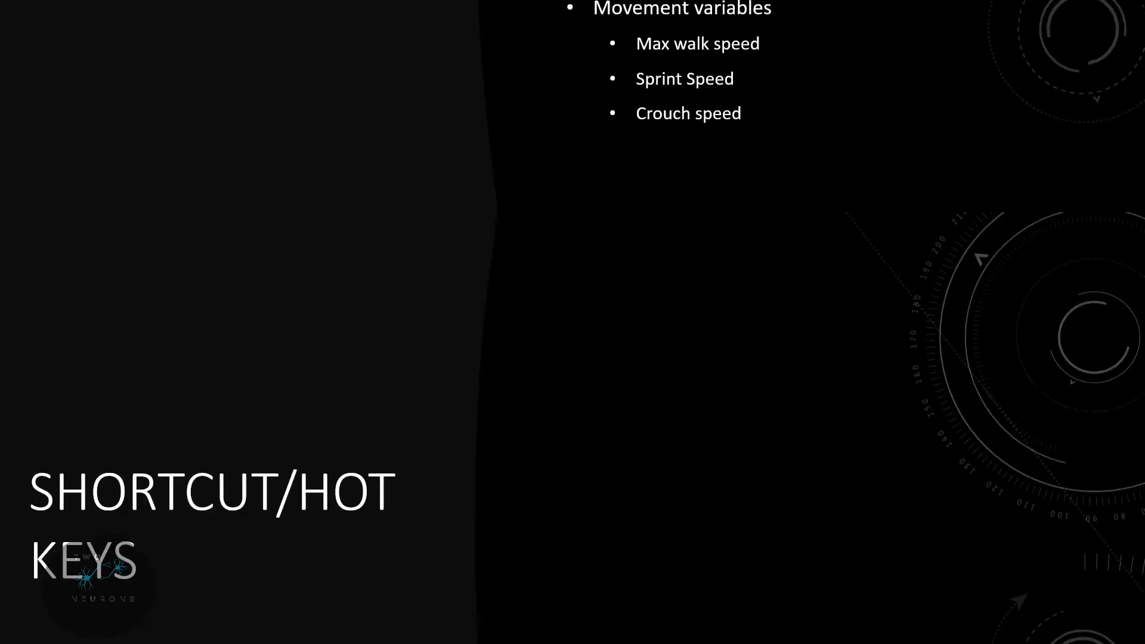
Advance the slideshow to the FLIPFLOP slide showing the Flip Flop node with A, B and Is A outputs.
{"action": "key", "text": "Right"}
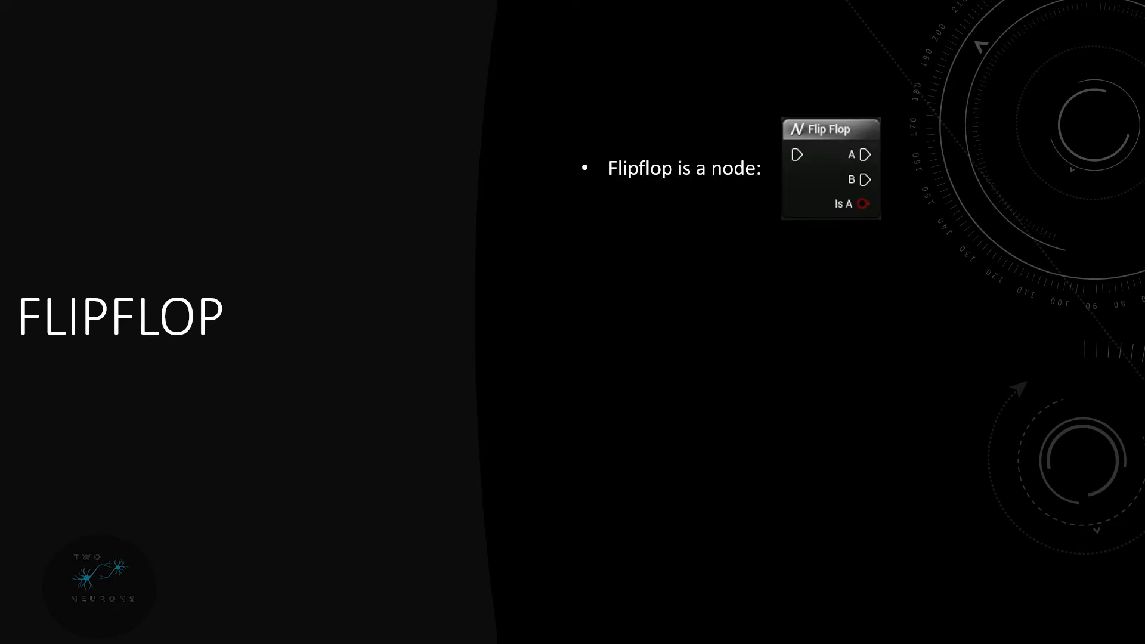